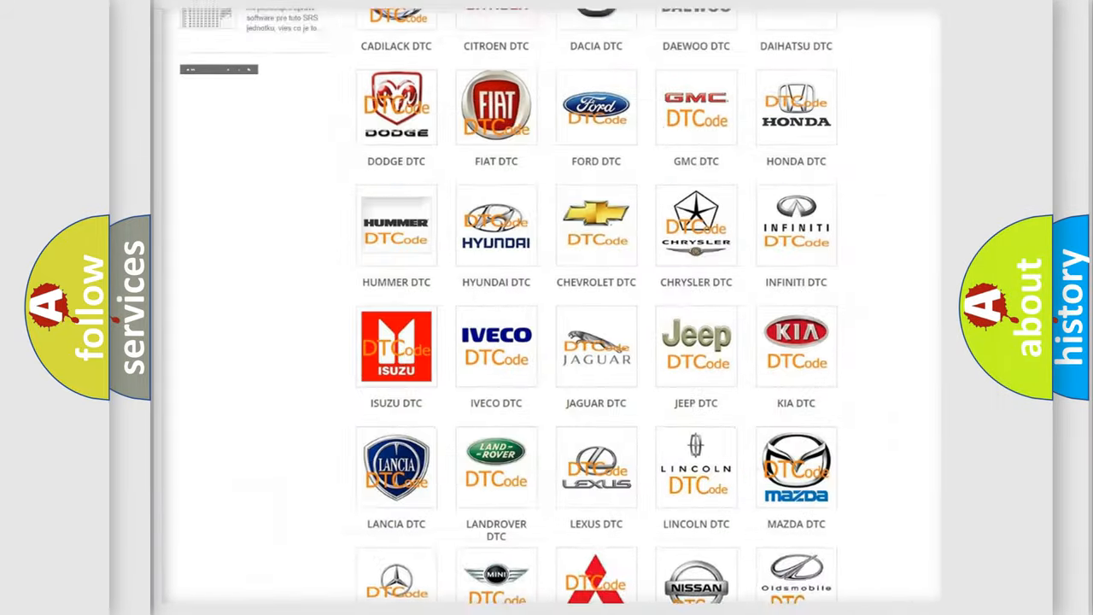
# Open the FORD DTC tile and scroll through the Ford code list
pyautogui.scroll(3)
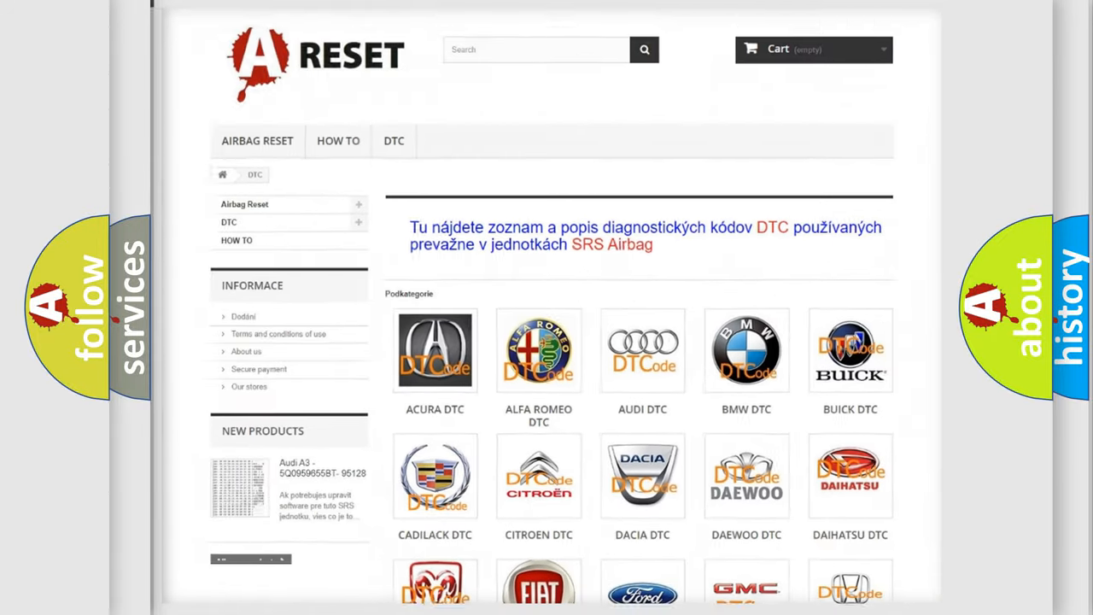
pyautogui.scroll(-3)
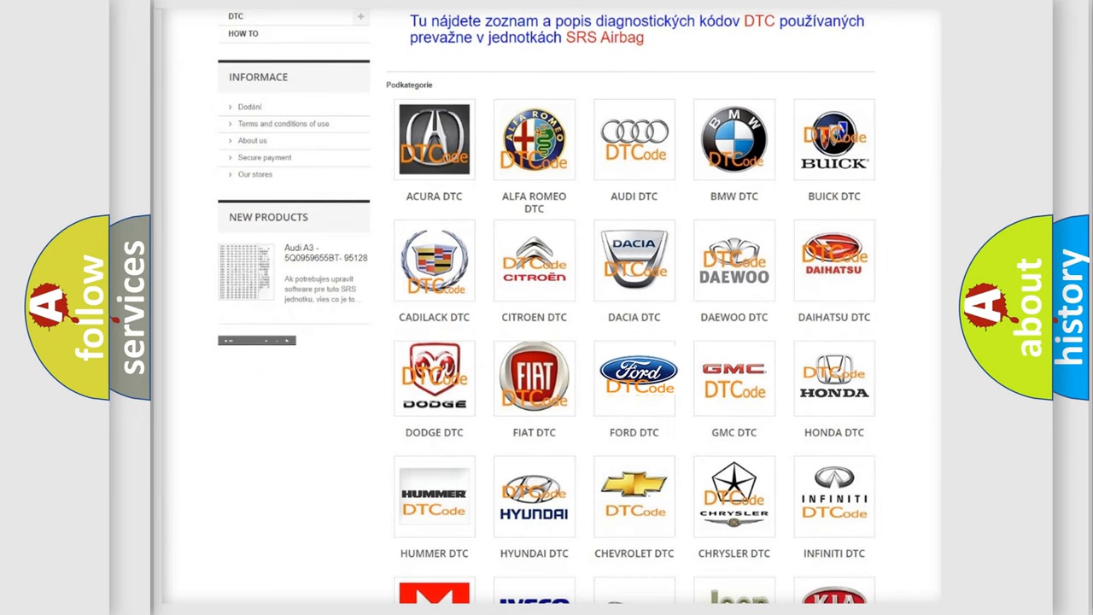
pyautogui.click(634, 377)
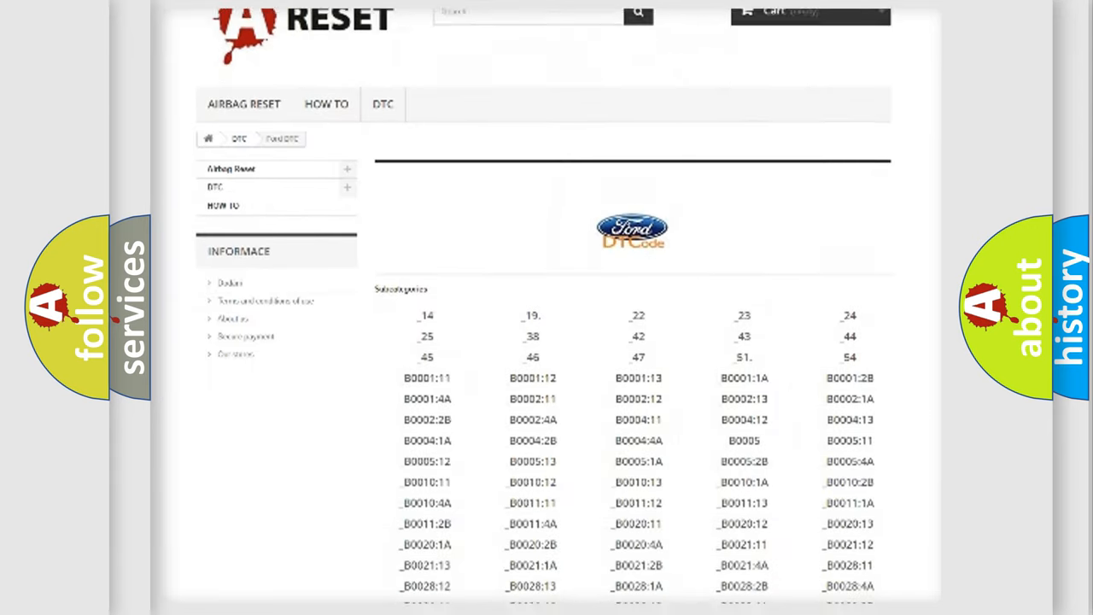
pyautogui.scroll(-3)
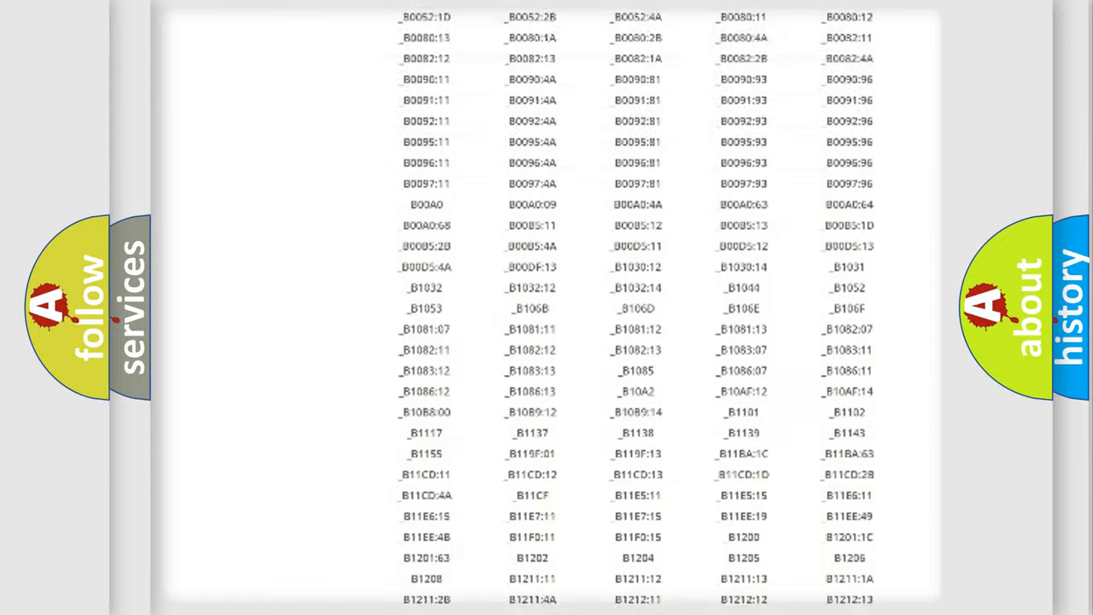
pyautogui.scroll(3)
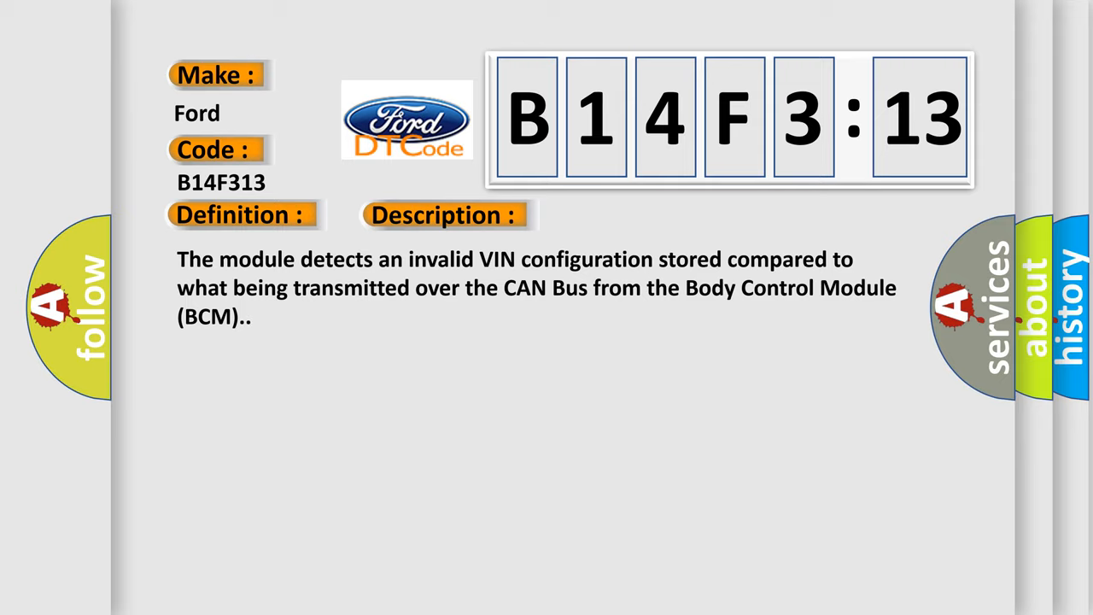
# Reveal the B14F3:13 cause: wrong VIN stored in the BCM/camera module, open circuit
pyautogui.click(444, 215)
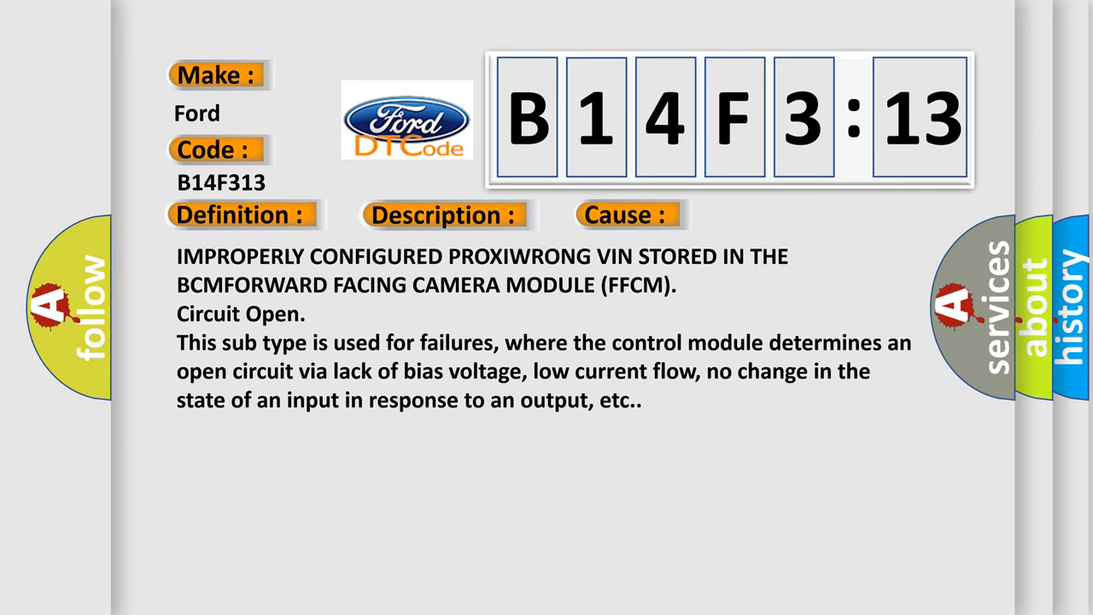